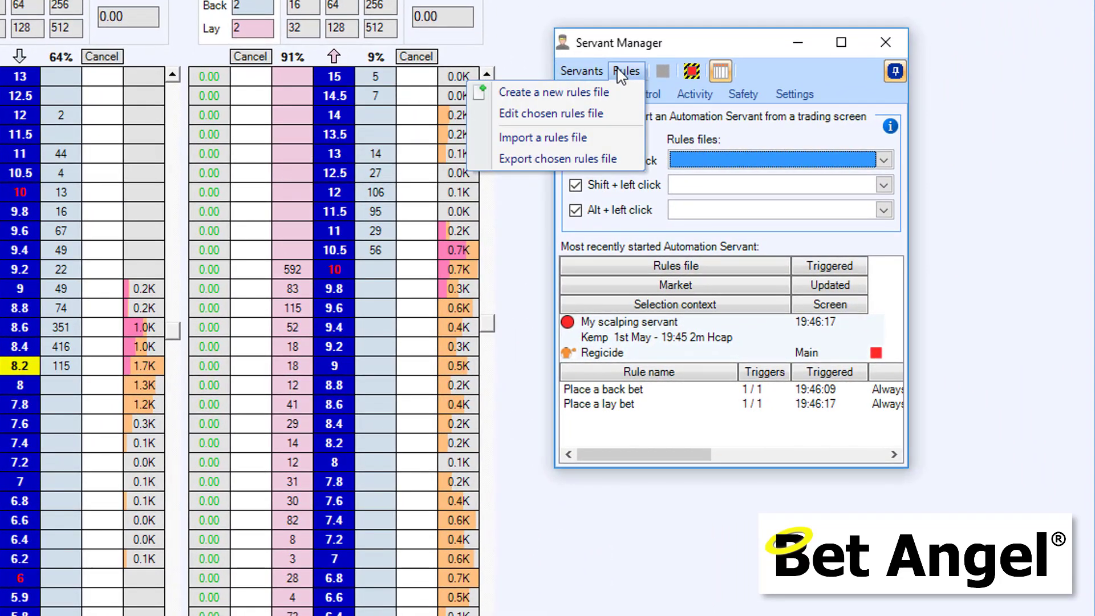
Create a new rules file from the Rules menu, opening the Automation Rules Editor.
{"action": "left_click", "coordinate": [585, 93]}
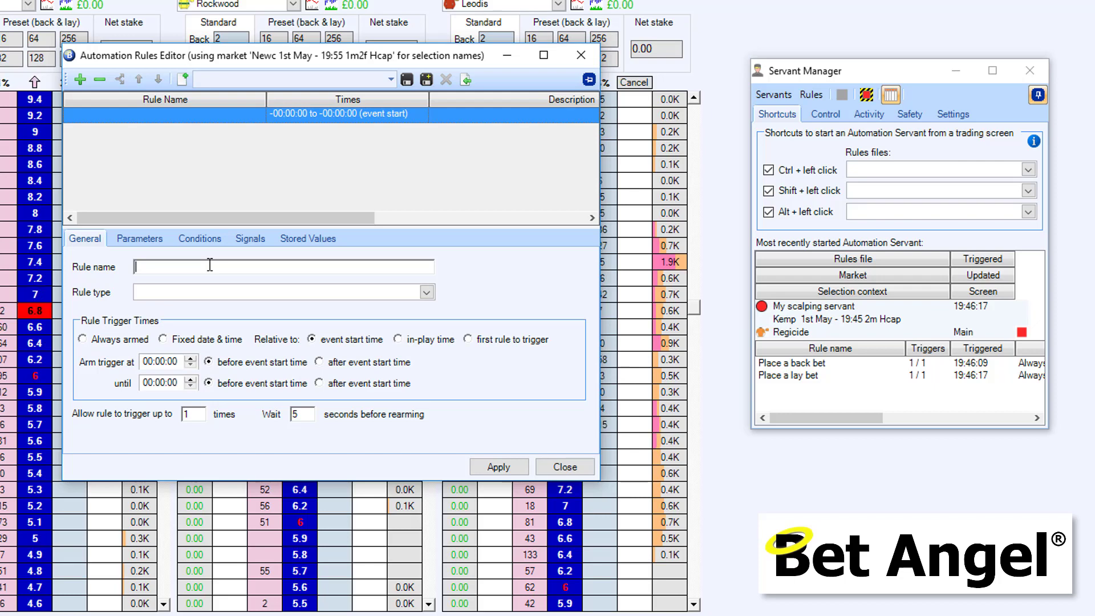
Name the rule 'Place a back bet', set its type to Place Back Bet and keep it always armed.
{"action": "type", "text": "Place a back"}
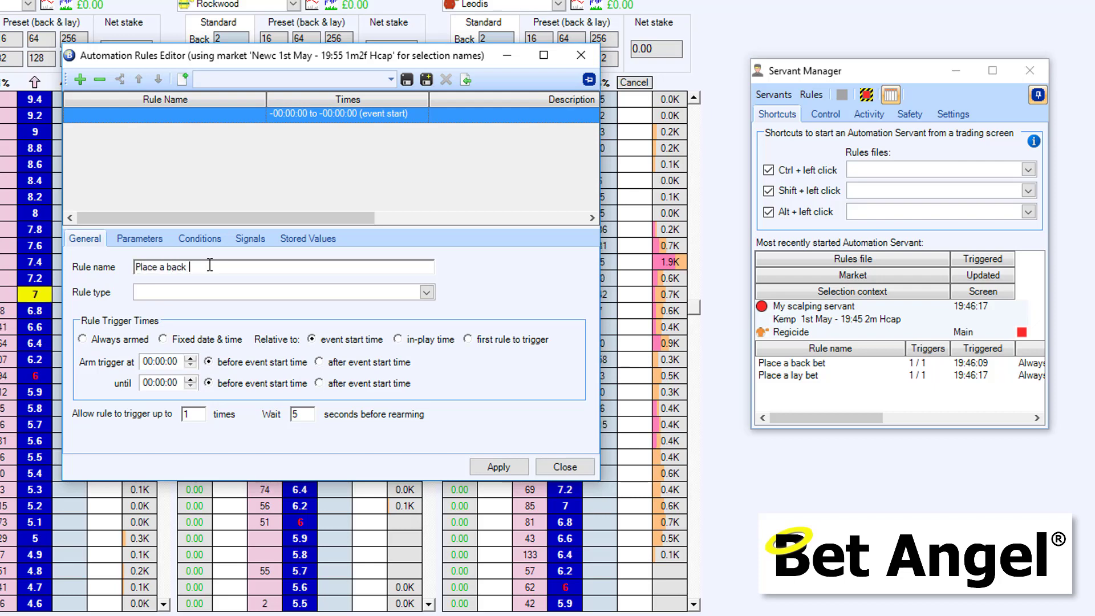
{"action": "type", "text": "bet"}
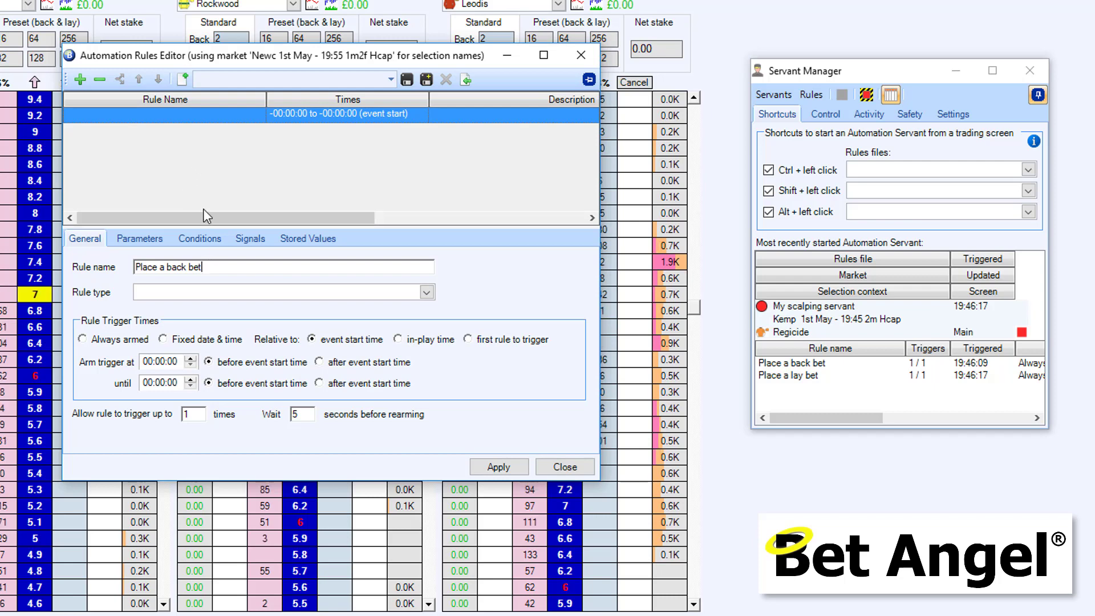
{"action": "left_click", "coordinate": [425, 292]}
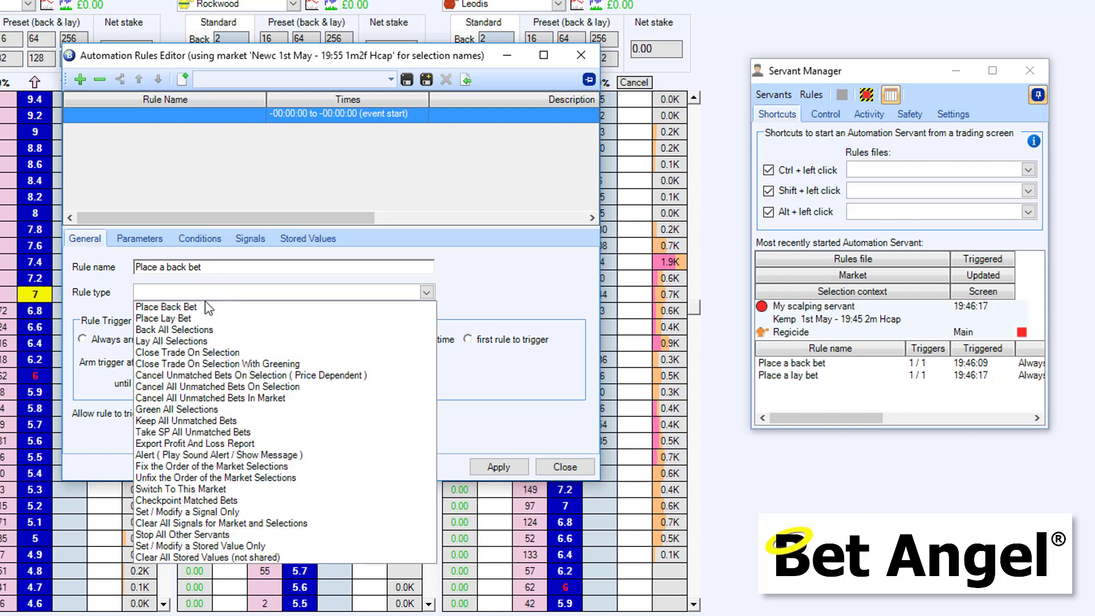
{"action": "left_click", "coordinate": [166, 306]}
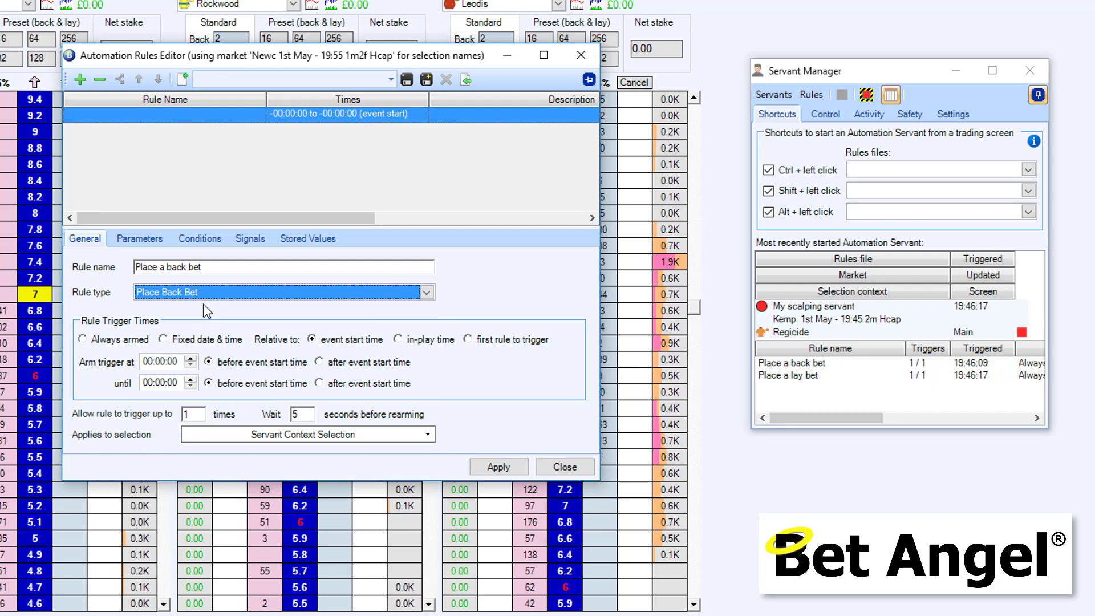
{"action": "left_click", "coordinate": [82, 339]}
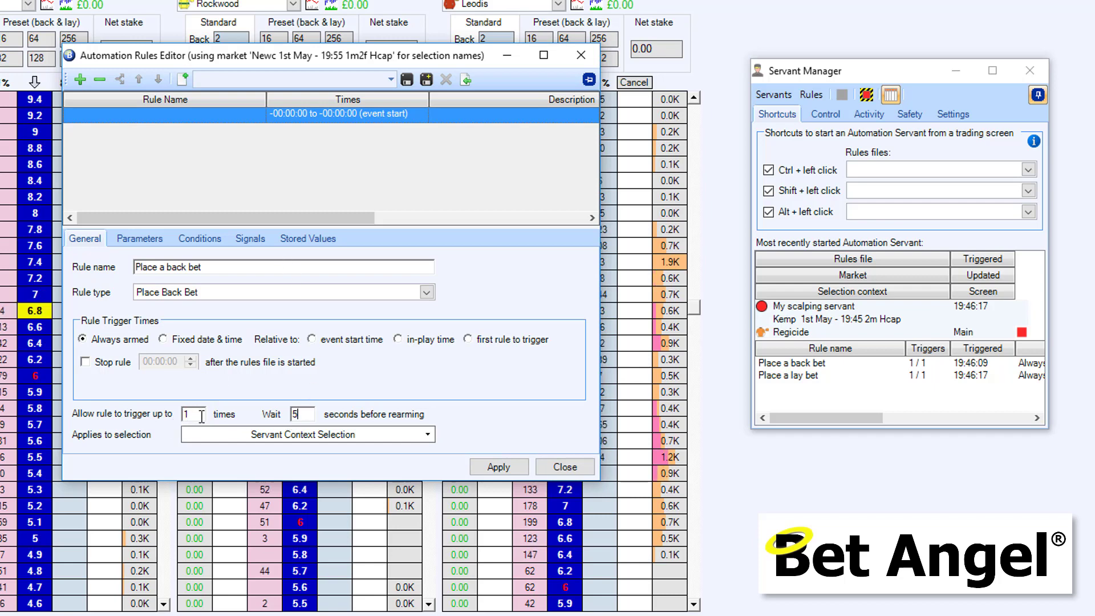
{"action": "left_click", "coordinate": [139, 238]}
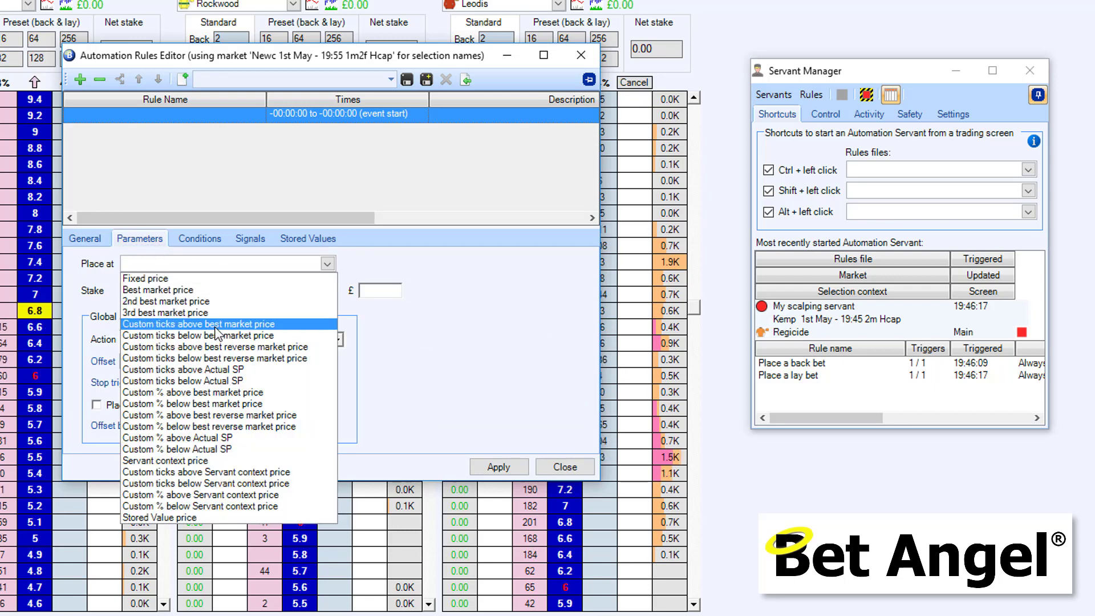
Stake £10 at custom ticks above best price, fill-or-kill after 600 seconds, and apply the rule.
{"action": "left_click", "coordinate": [199, 323]}
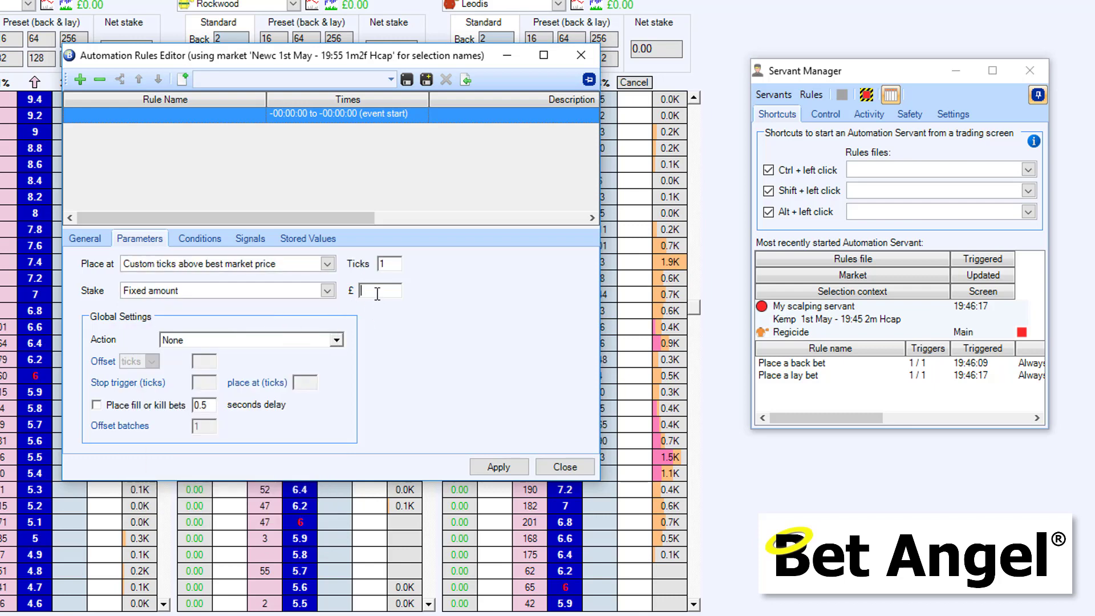
{"action": "type", "text": "10"}
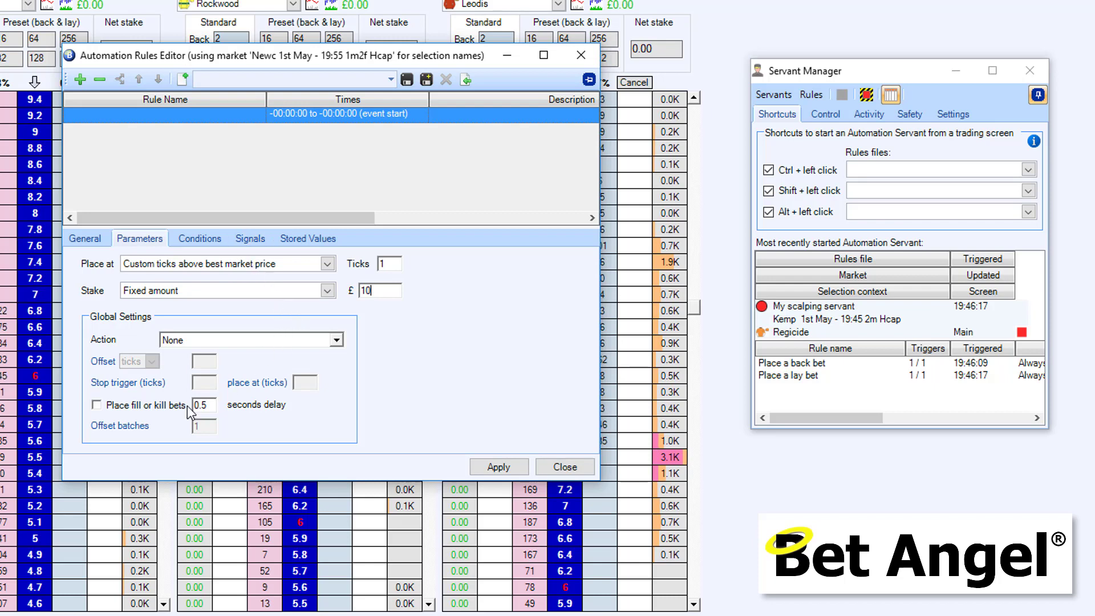
{"action": "left_click", "coordinate": [95, 404]}
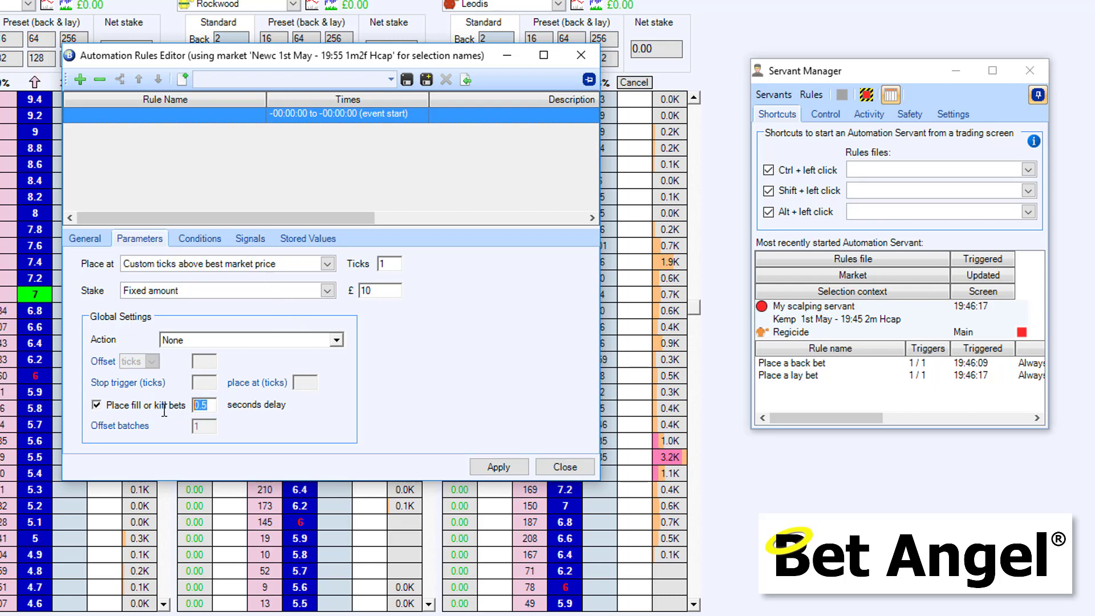
{"action": "type", "text": "600"}
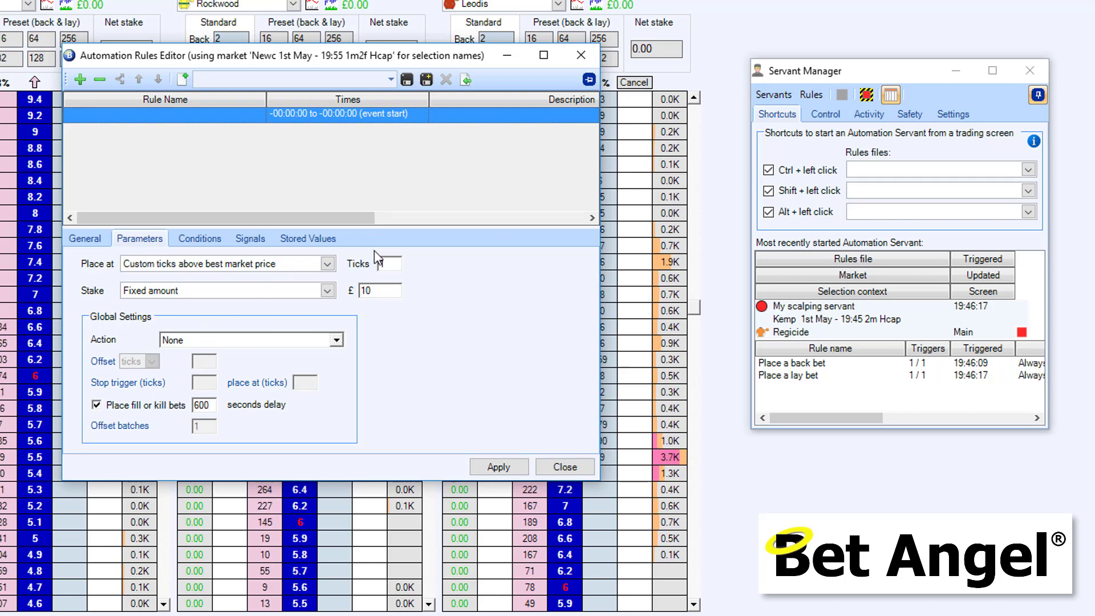
{"action": "left_click", "coordinate": [498, 467]}
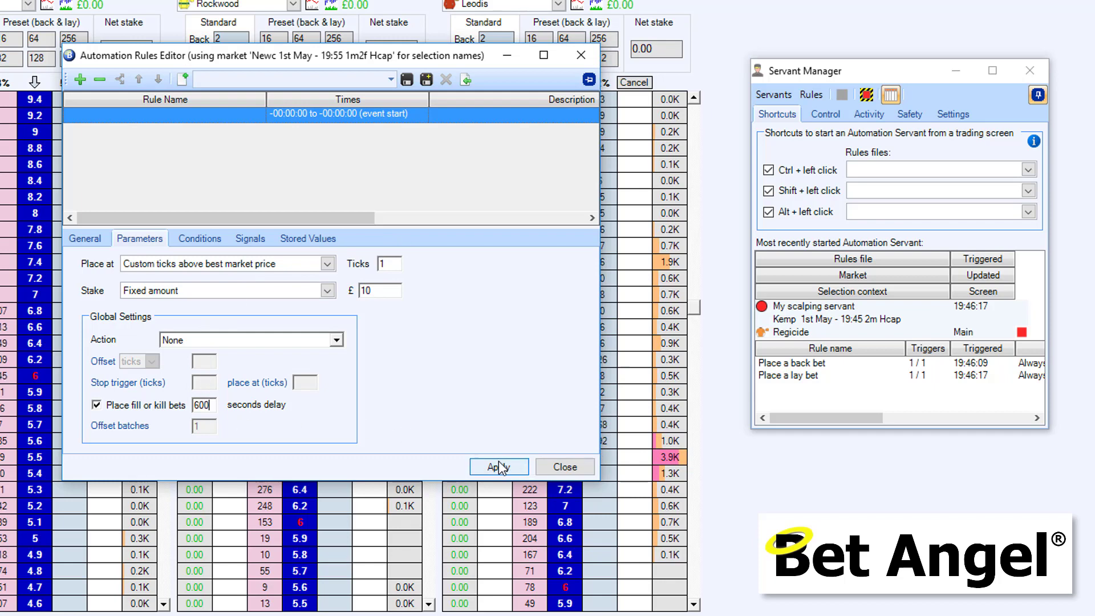
{"action": "left_click", "coordinate": [499, 467]}
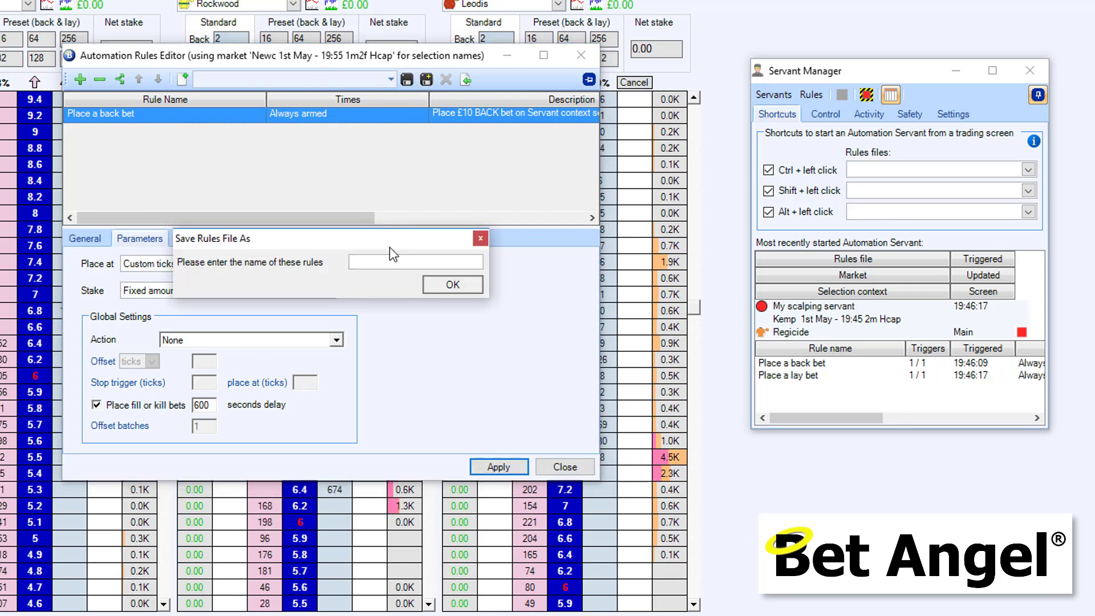
Save the rules file as 'a1 - My scalpy servant' and close the rules editor.
{"action": "type", "text": "a1 -"}
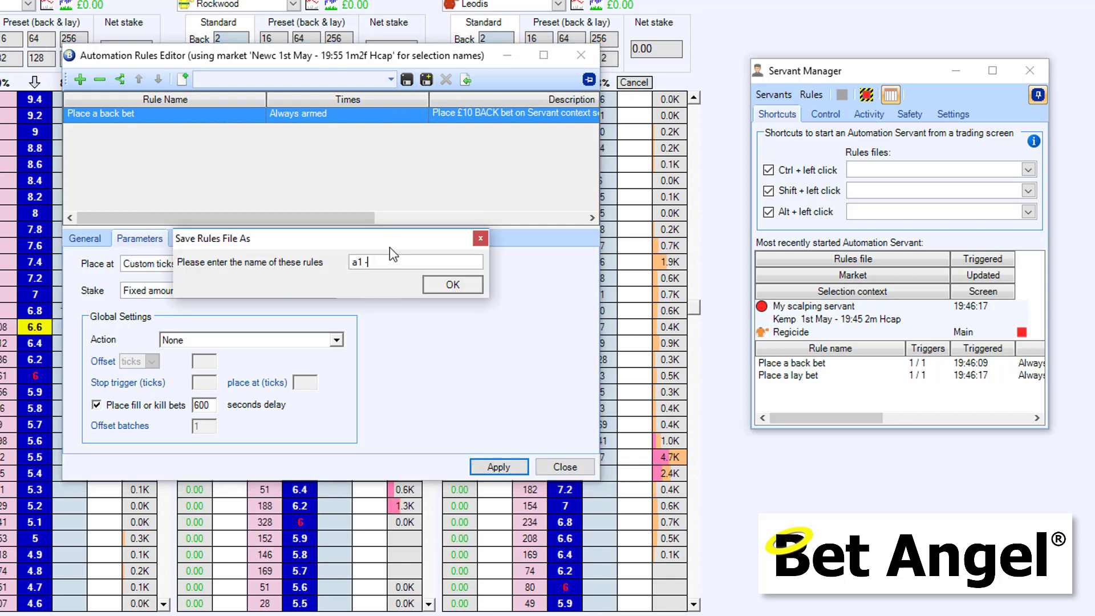
{"action": "type", "text": "My scalpy servant"}
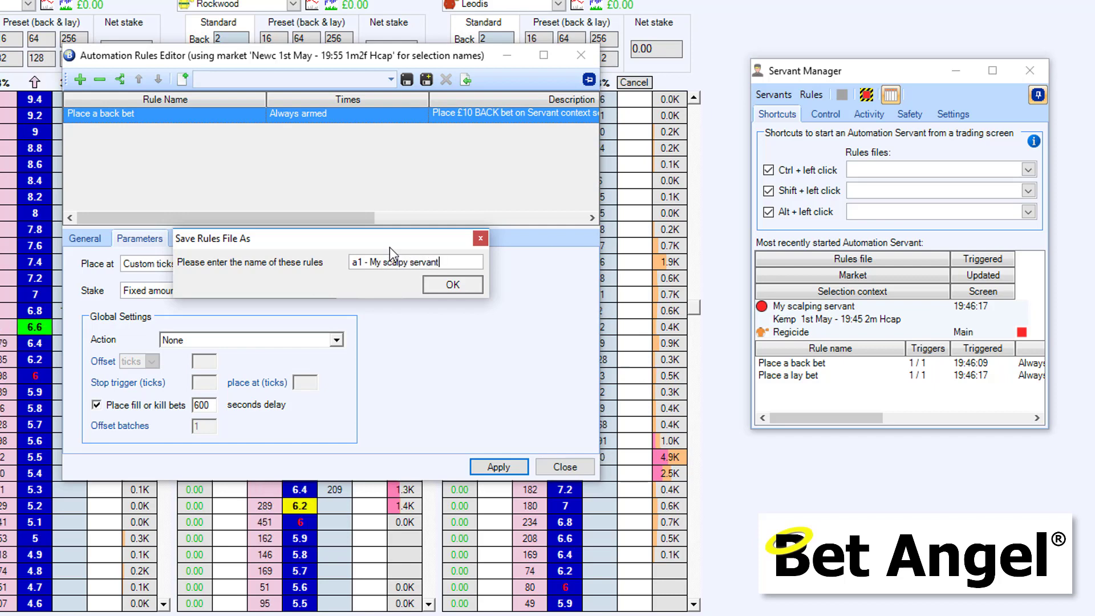
{"action": "left_click", "coordinate": [452, 284]}
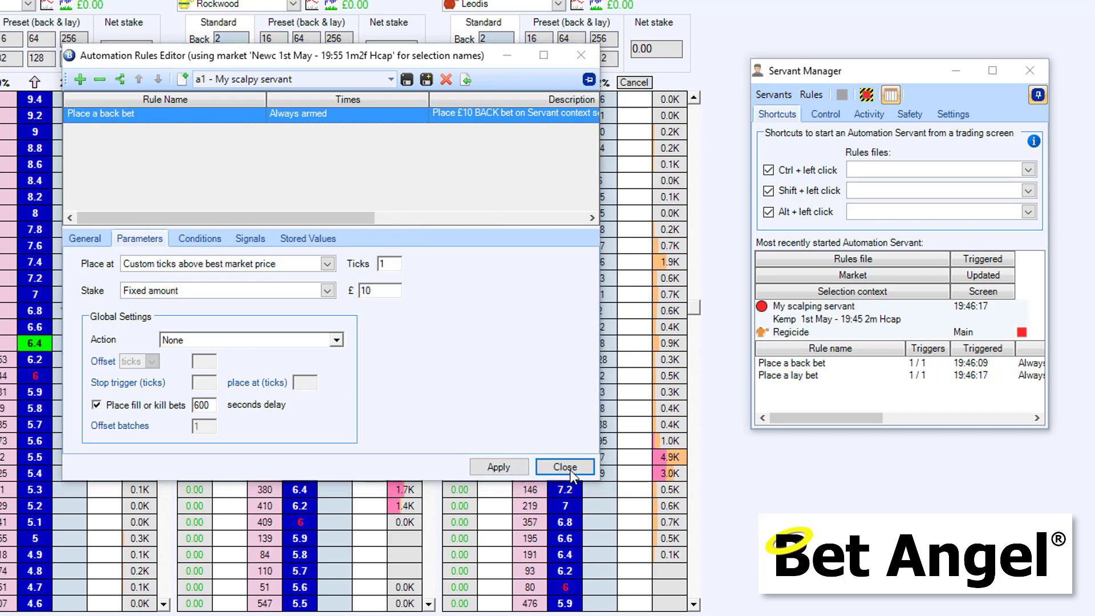
{"action": "left_click", "coordinate": [564, 467]}
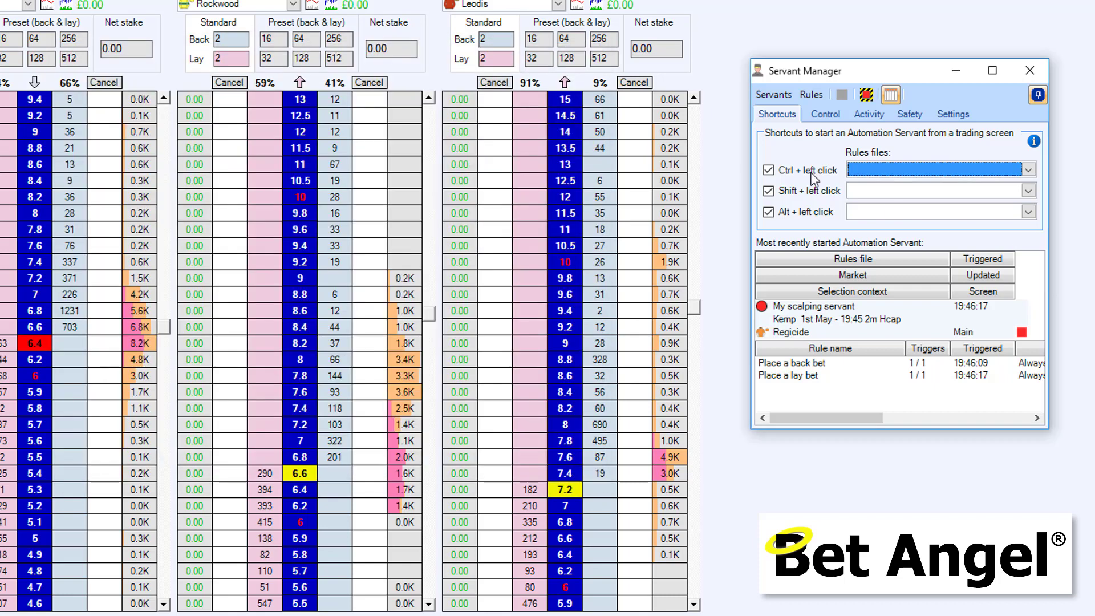
{"action": "left_click", "coordinate": [1028, 170]}
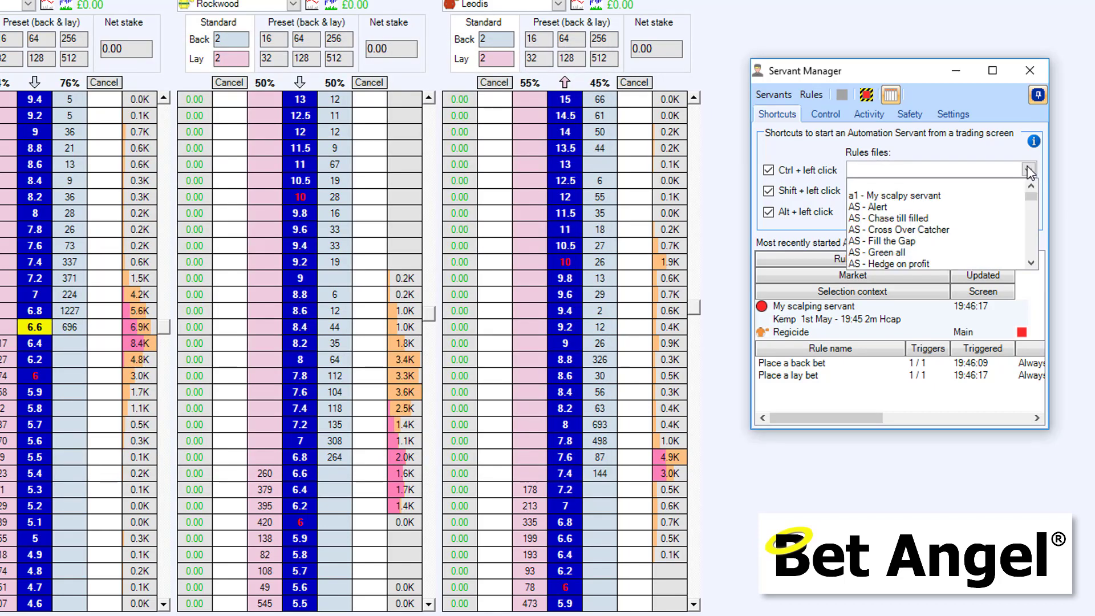
{"action": "left_click", "coordinate": [897, 195]}
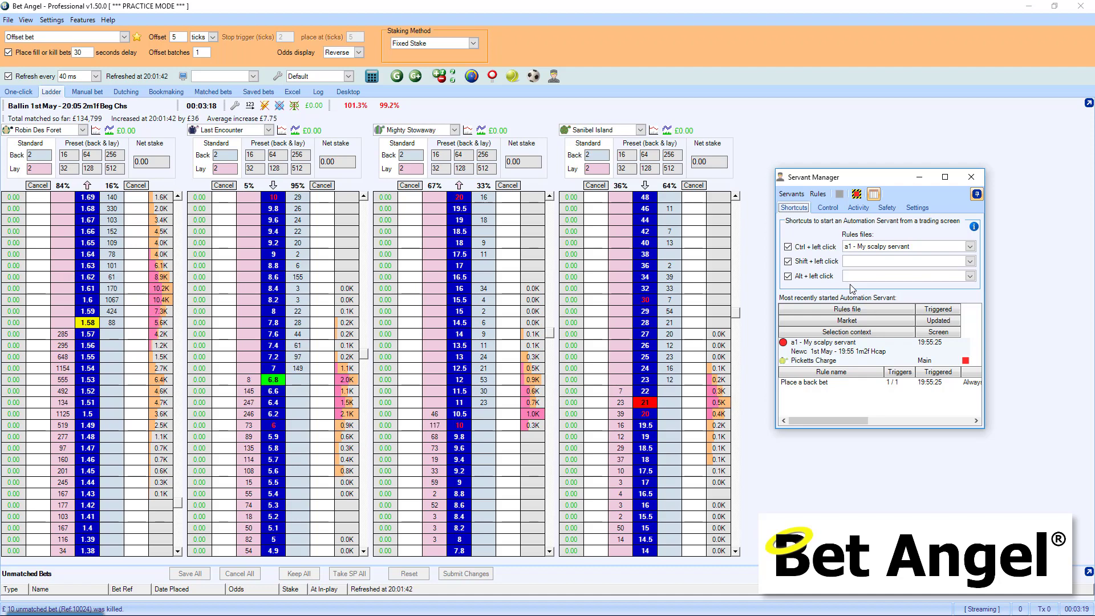
Choose 'a1 - My scalpy servant' as the servant's rules file and show the Rules menu actions.
{"action": "left_click", "coordinate": [788, 262]}
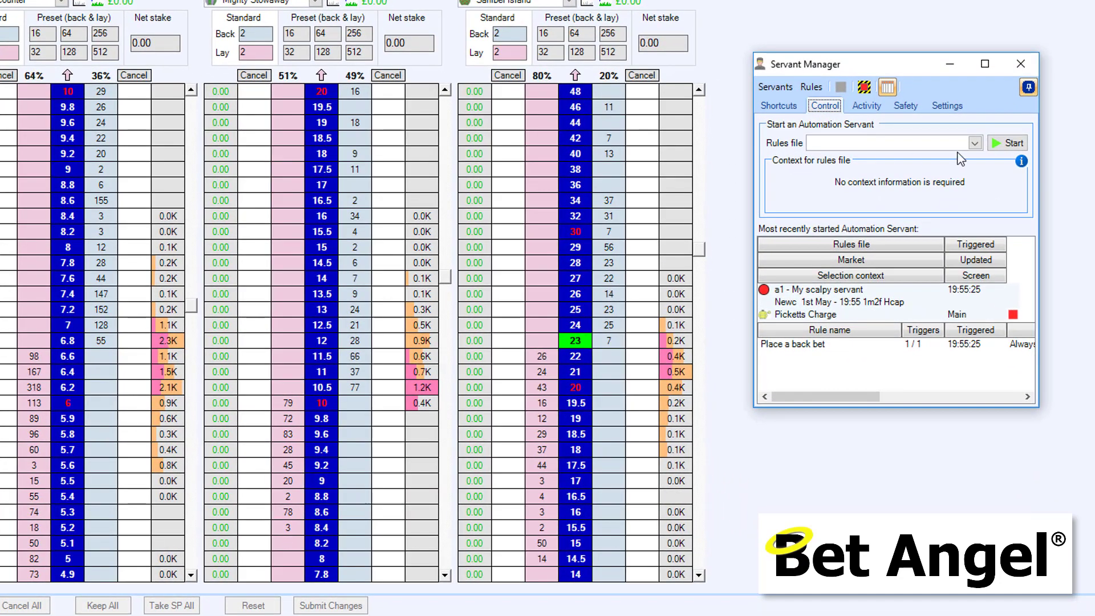
{"action": "left_click", "coordinate": [973, 143]}
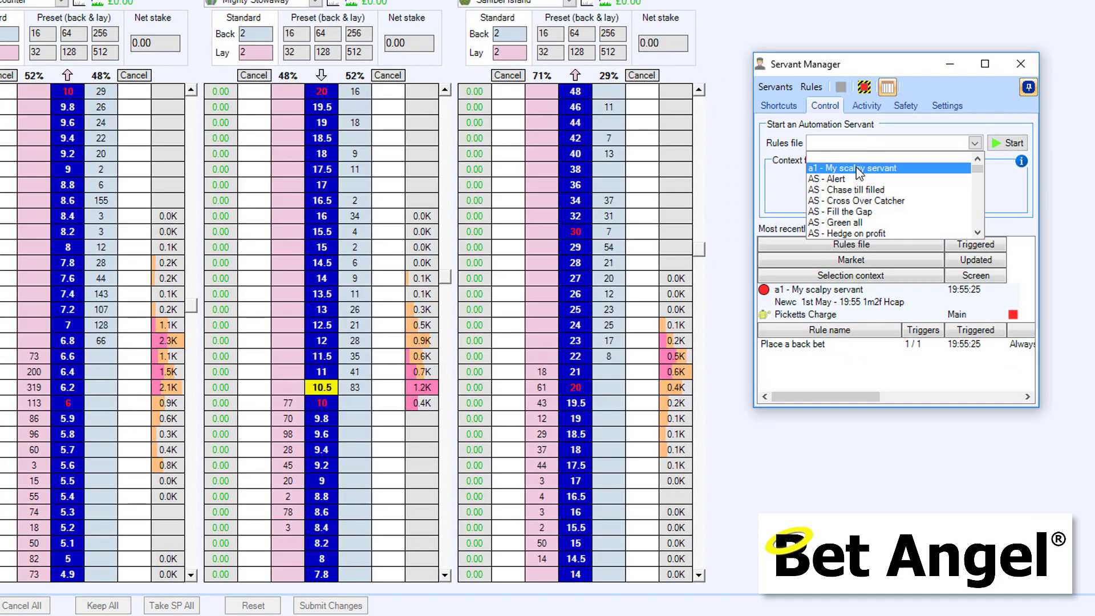
{"action": "left_click", "coordinate": [859, 168]}
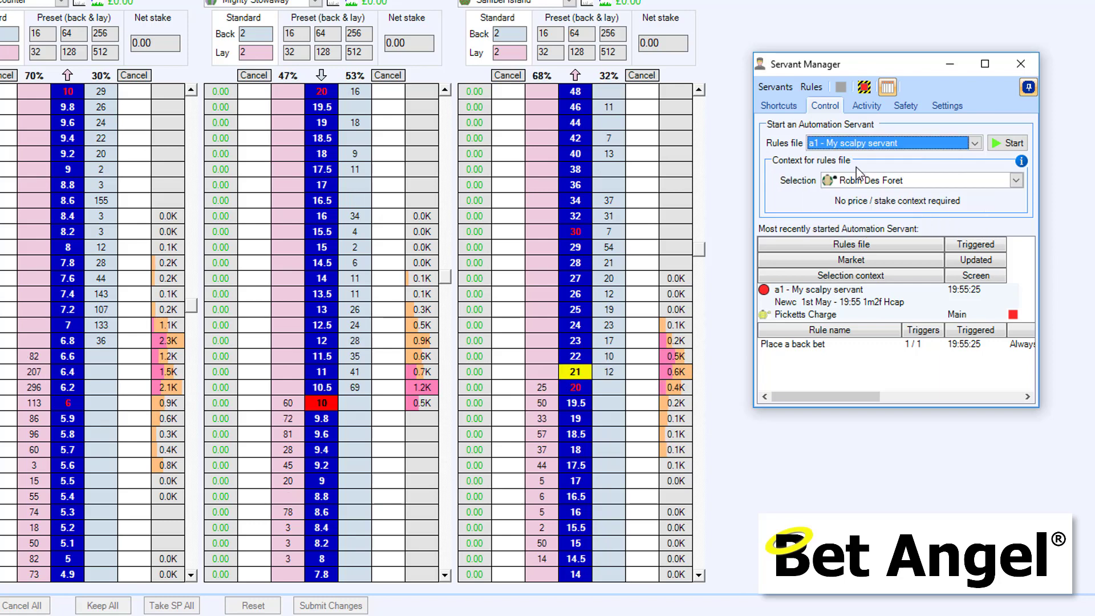
{"action": "left_click", "coordinate": [811, 87]}
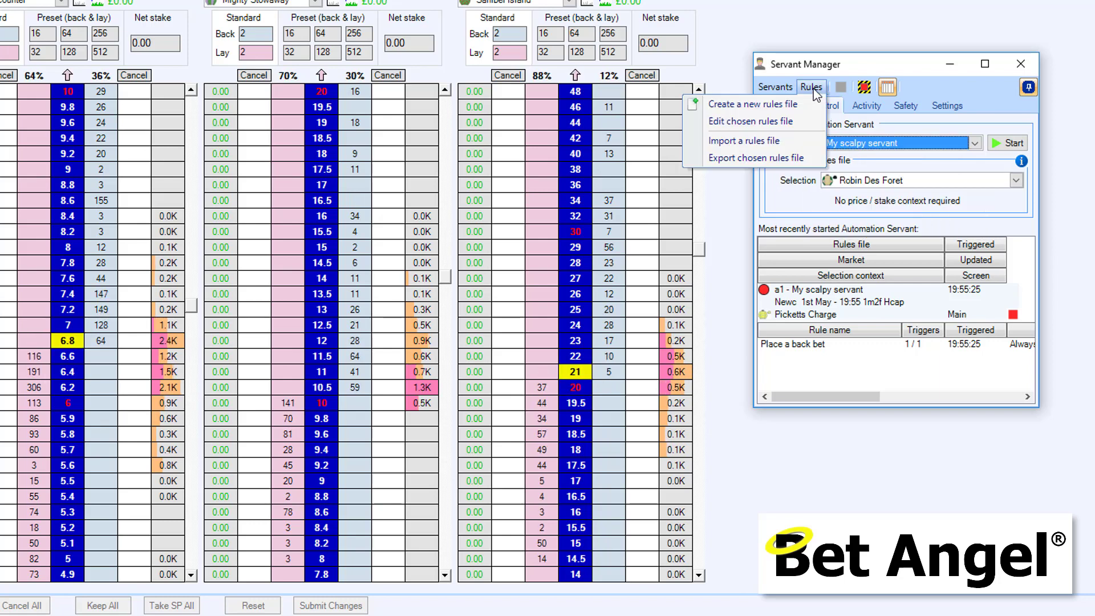
{"action": "mouse_move", "coordinate": [751, 121]}
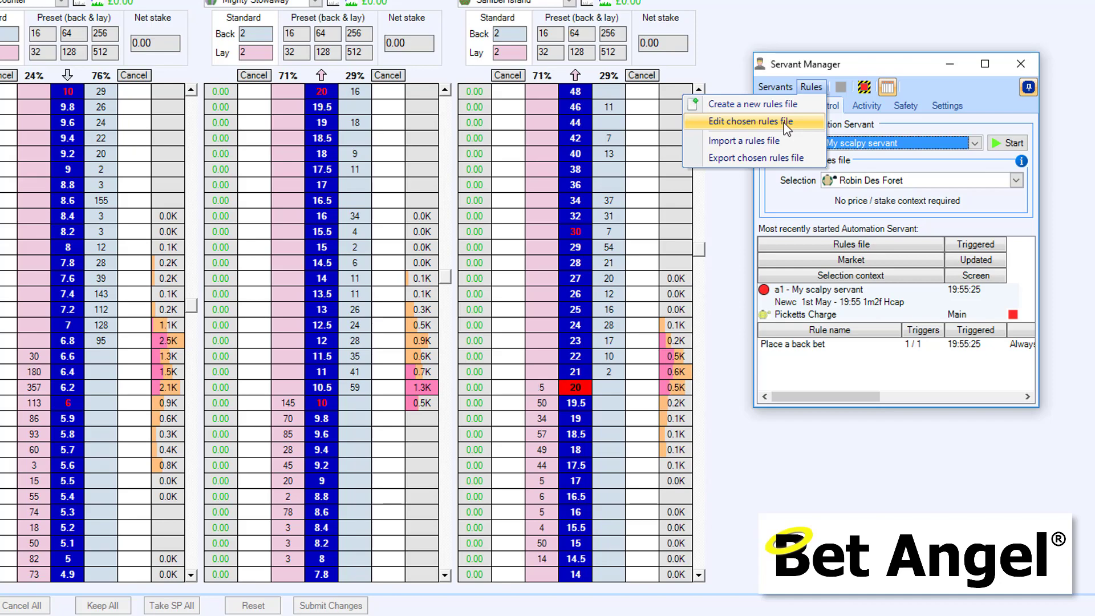
Edit the chosen rules file and duplicate the 'Place a back bet' rule as 'Place a lay bet'.
{"action": "left_click", "coordinate": [751, 121]}
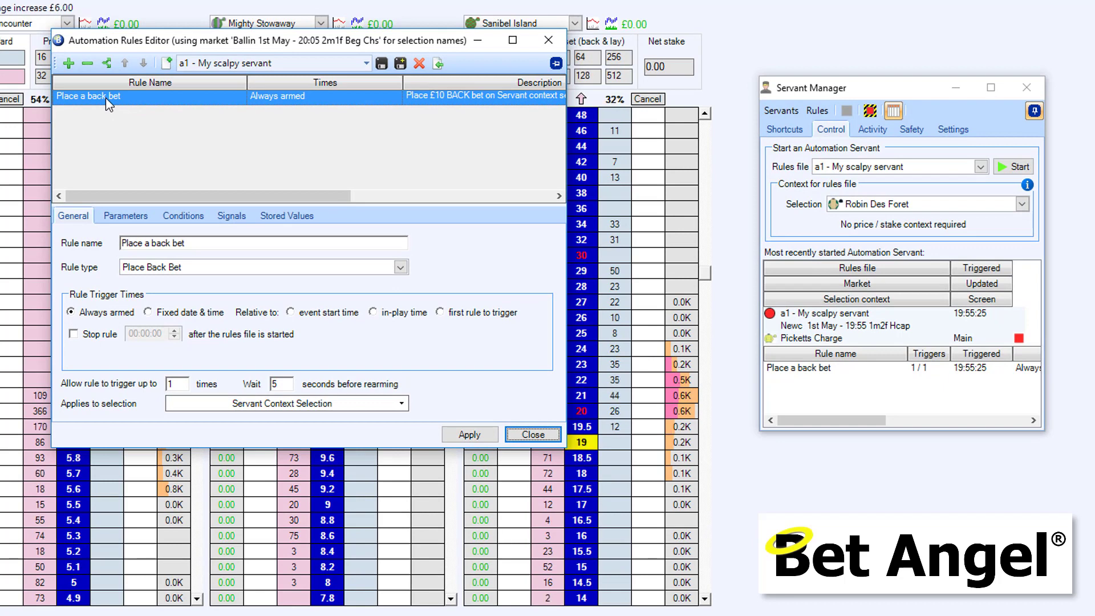
{"action": "mouse_move", "coordinate": [105, 63]}
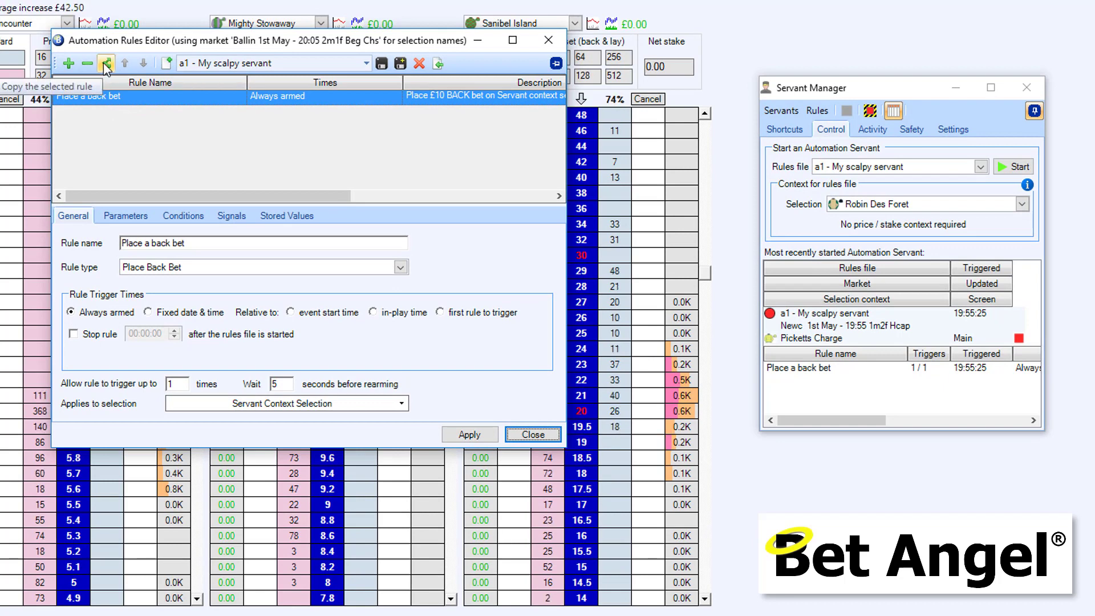
{"action": "left_click", "coordinate": [105, 63]}
{"action": "type", "text": "lay"}
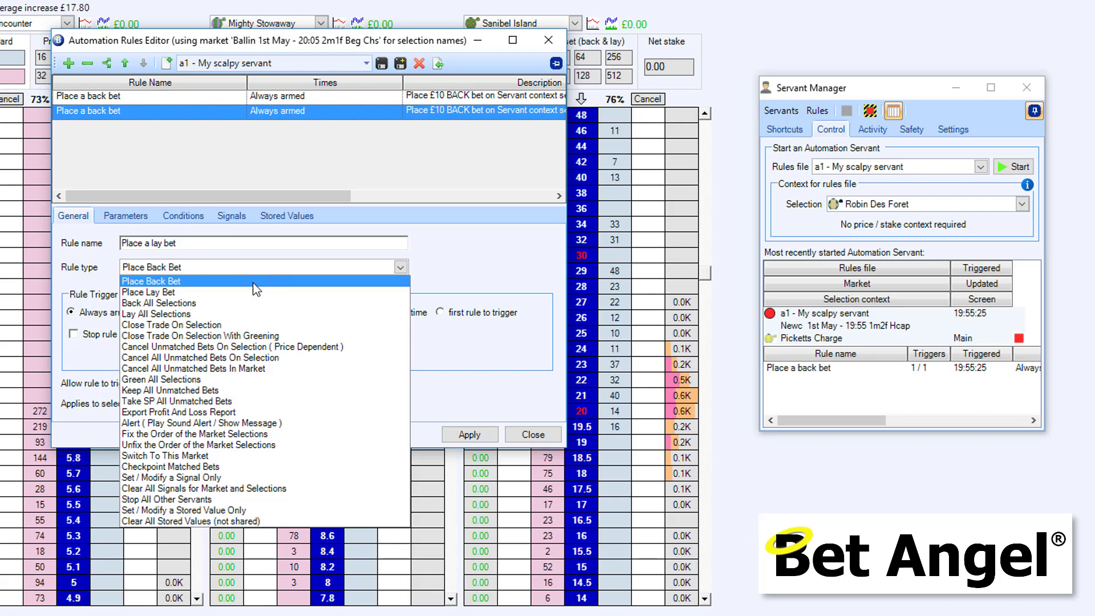
Make the copy a Place Lay Bet priced custom ticks below best price, with fill or kill unticked.
{"action": "left_click", "coordinate": [148, 291]}
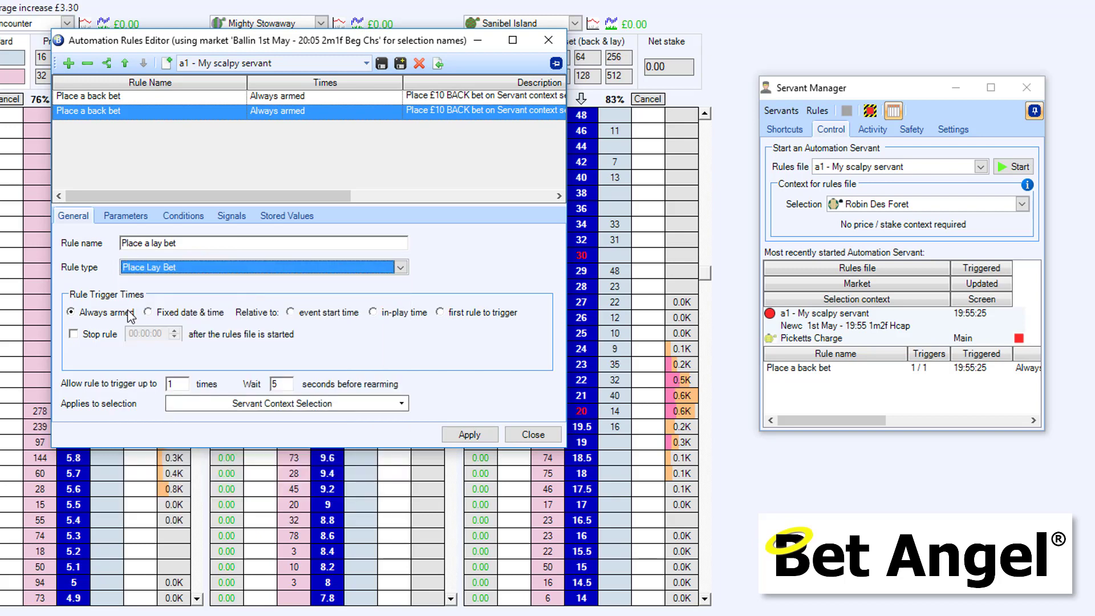
{"action": "mouse_move", "coordinate": [129, 229]}
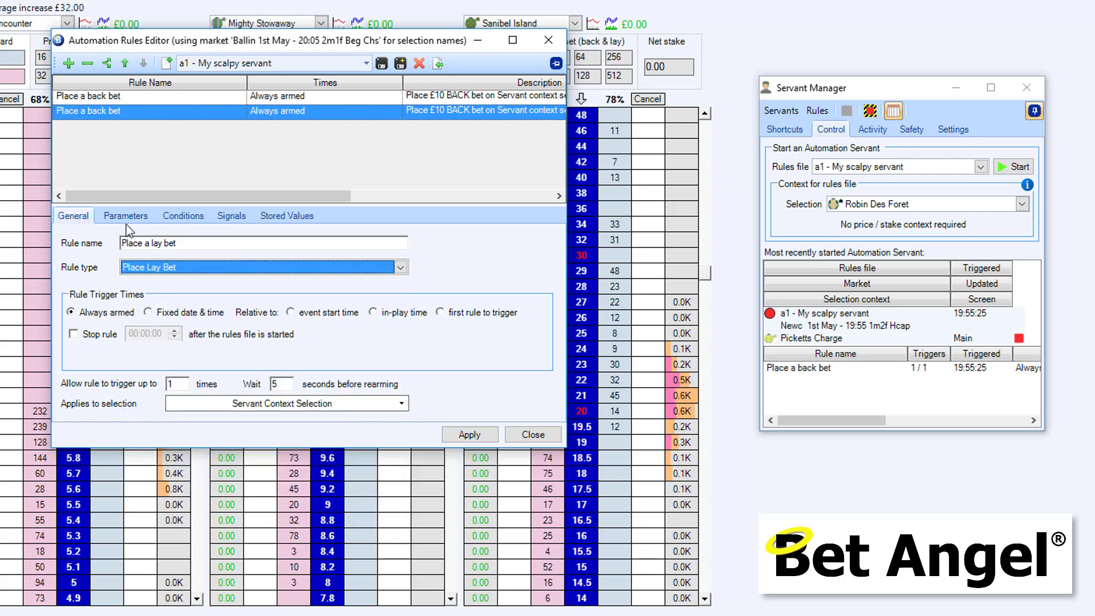
{"action": "left_click", "coordinate": [125, 216]}
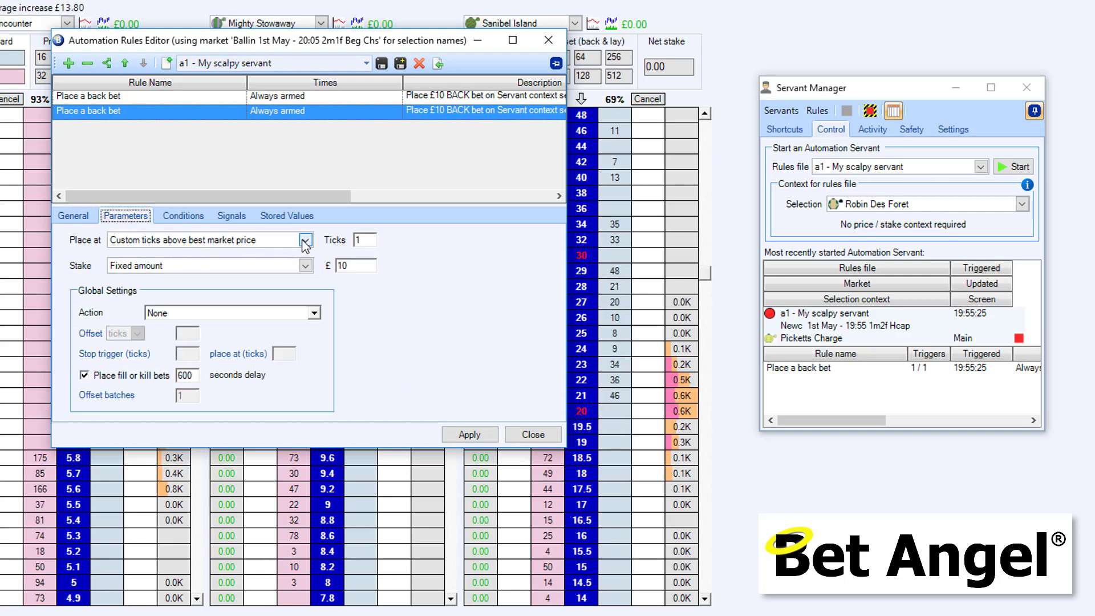
{"action": "left_click", "coordinate": [305, 239]}
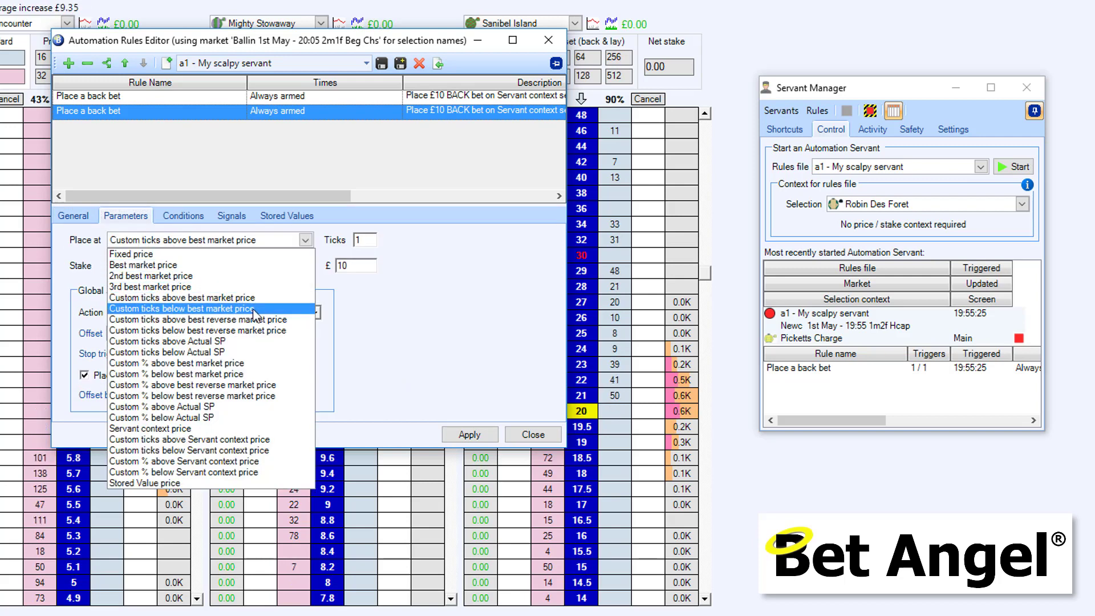
{"action": "left_click", "coordinate": [181, 309]}
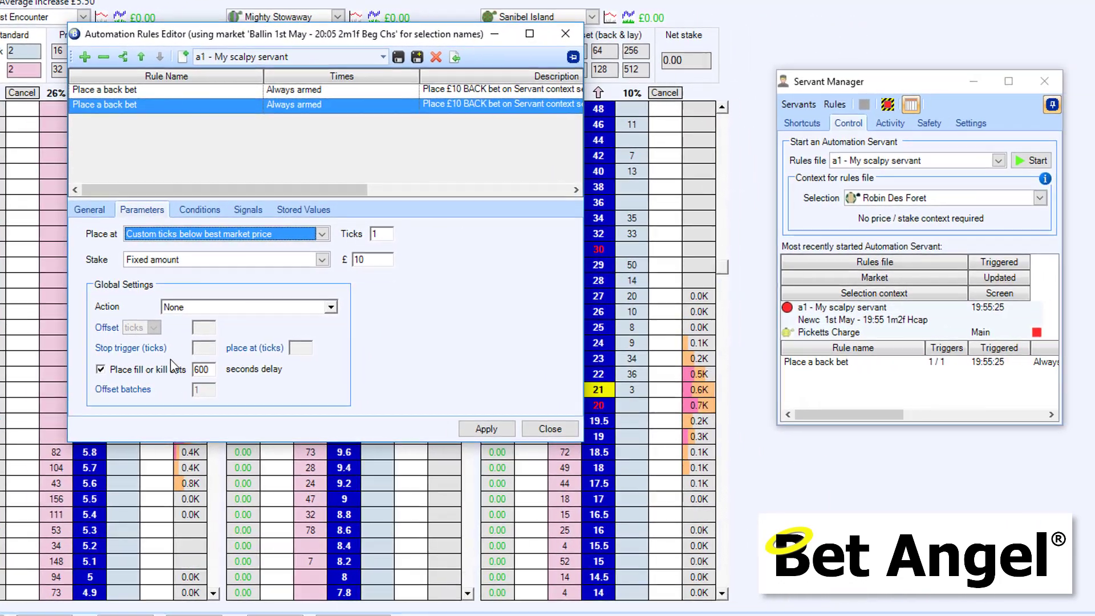
{"action": "left_click", "coordinate": [101, 369]}
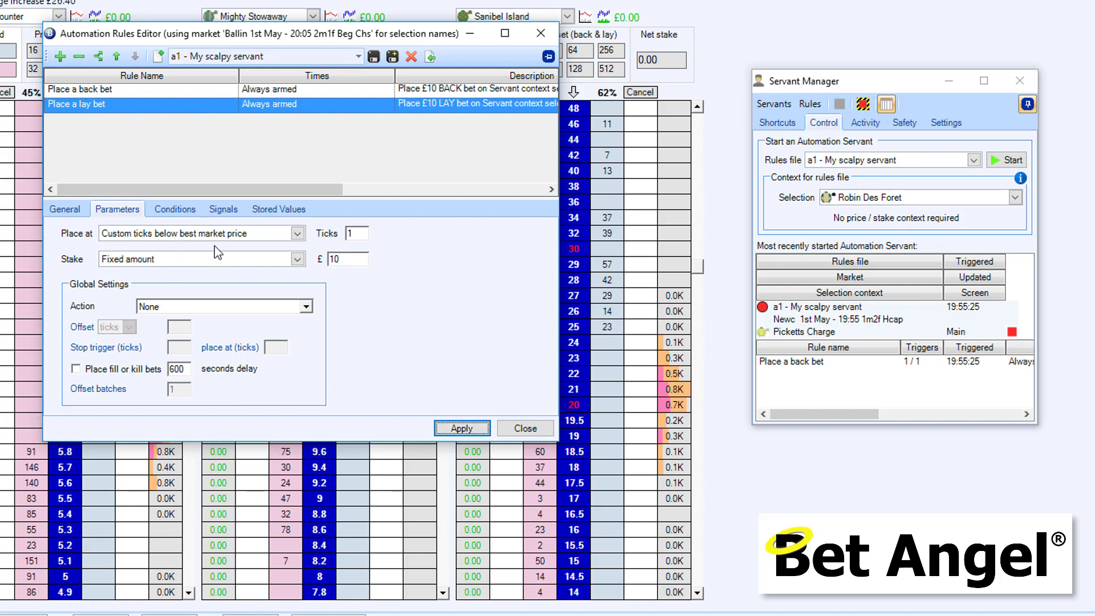
{"action": "left_click", "coordinate": [64, 208]}
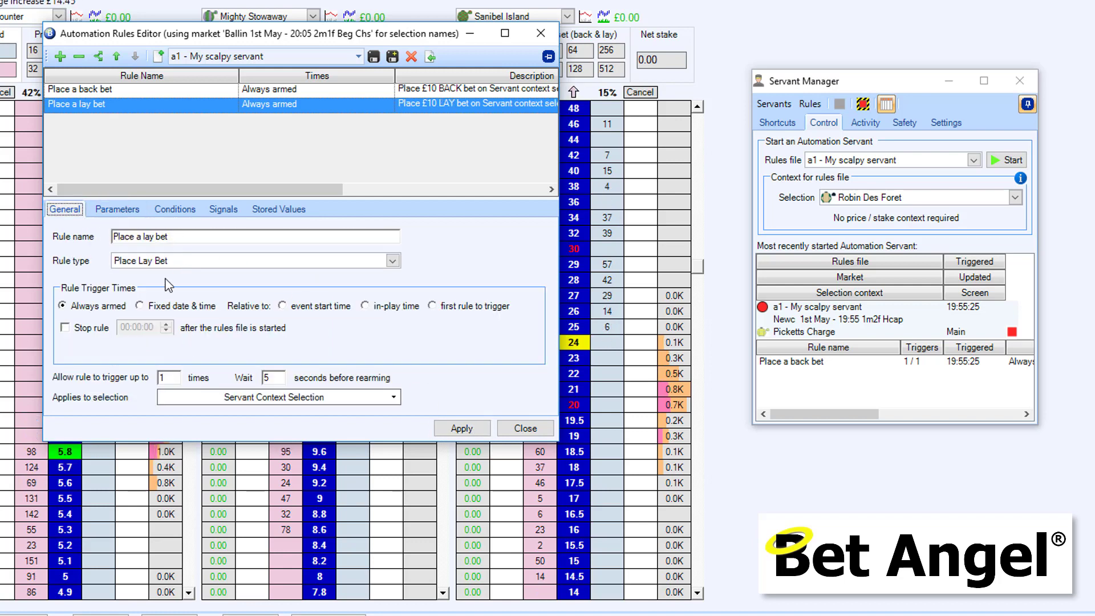
{"action": "left_click", "coordinate": [118, 209]}
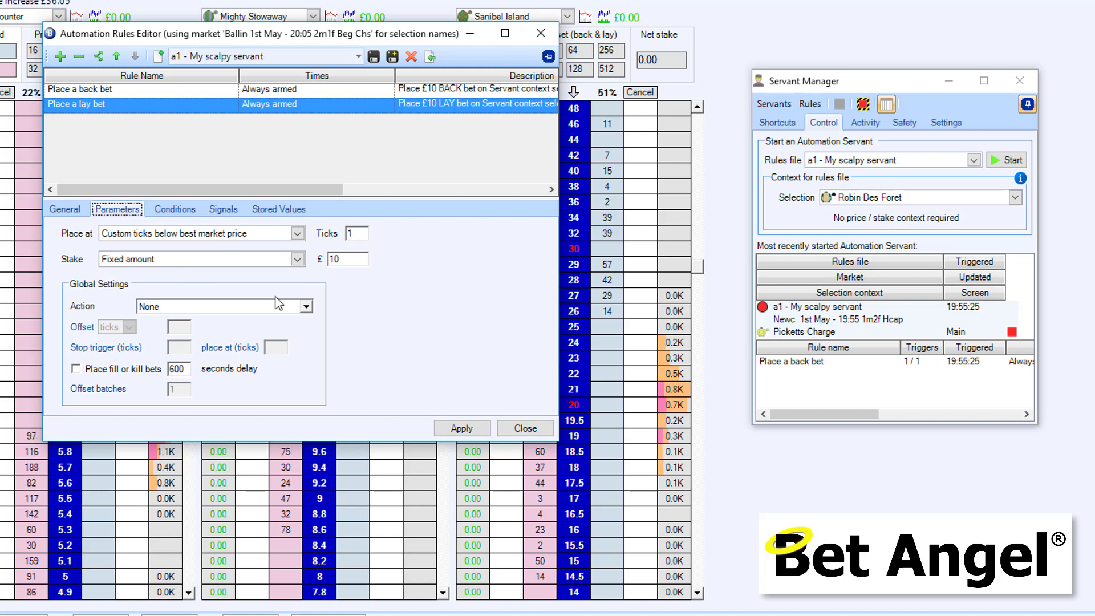
{"action": "left_click", "coordinate": [303, 306]}
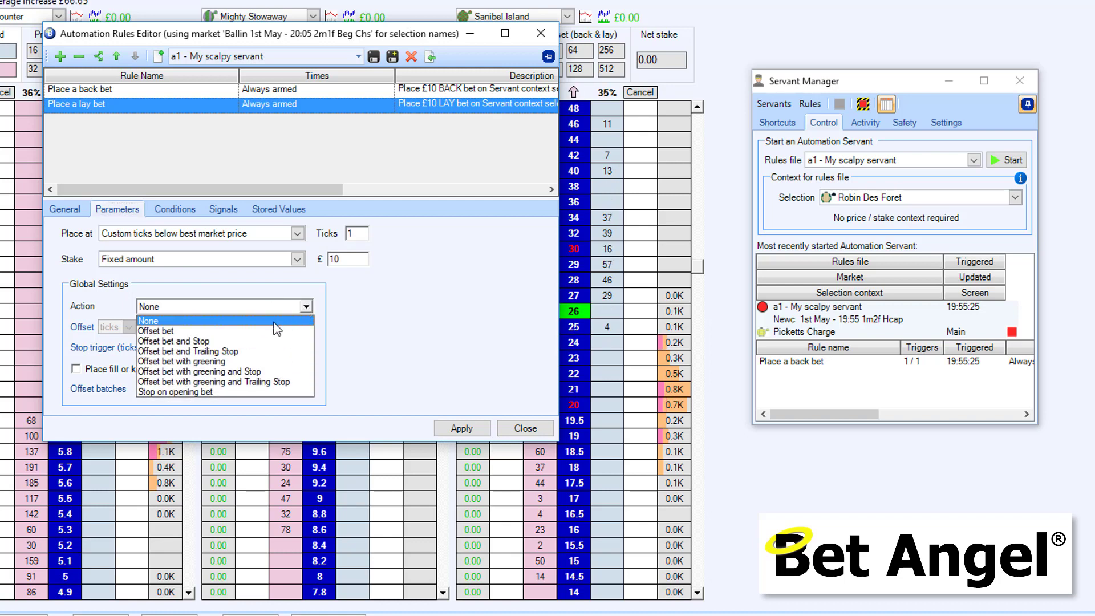
{"action": "left_click", "coordinate": [158, 331]}
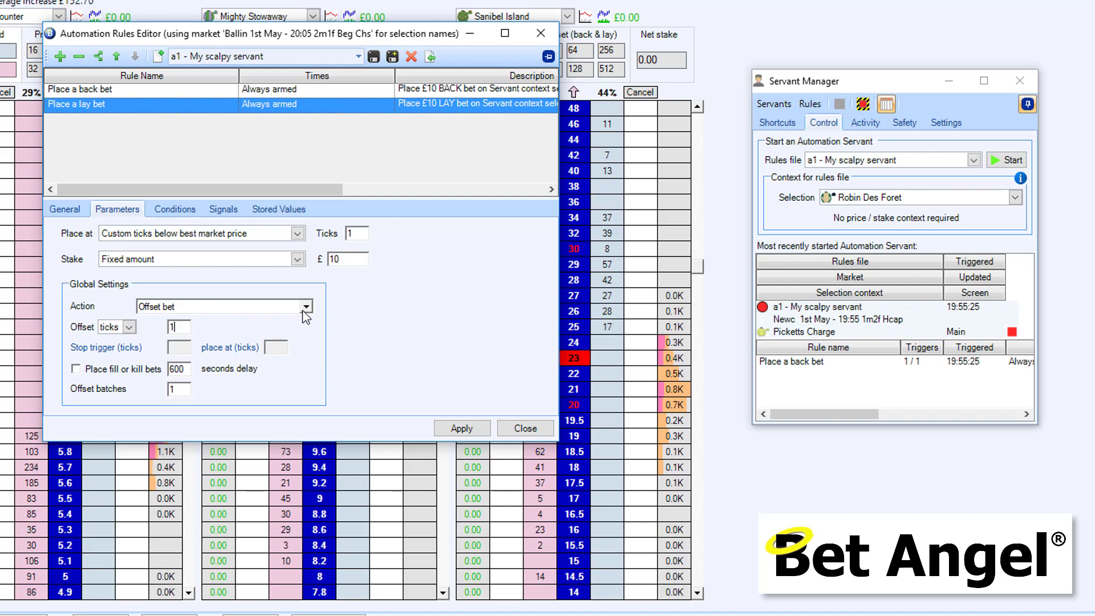
{"action": "left_click", "coordinate": [220, 305]}
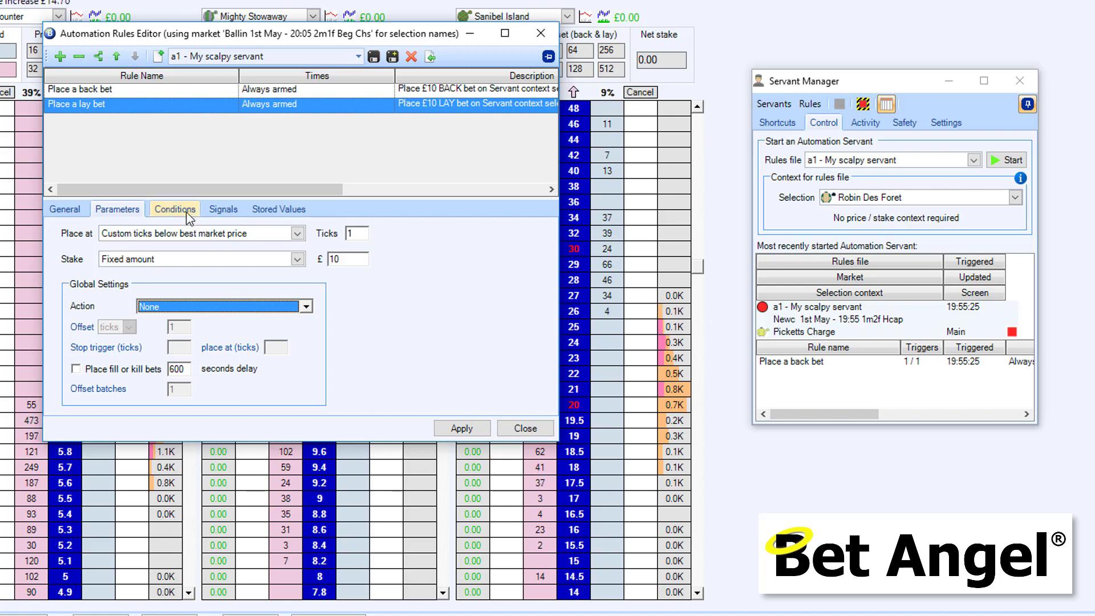
Add a Matched Bets Amounts condition requiring back bets matched to exceed lay bets matched.
{"action": "left_click", "coordinate": [173, 209]}
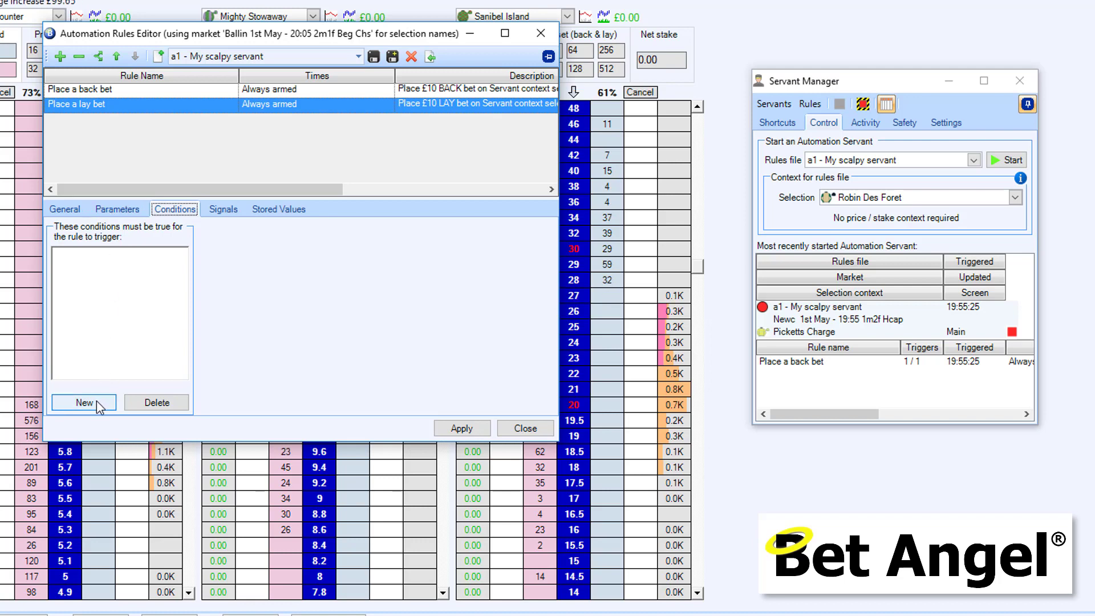
{"action": "left_click", "coordinate": [84, 403]}
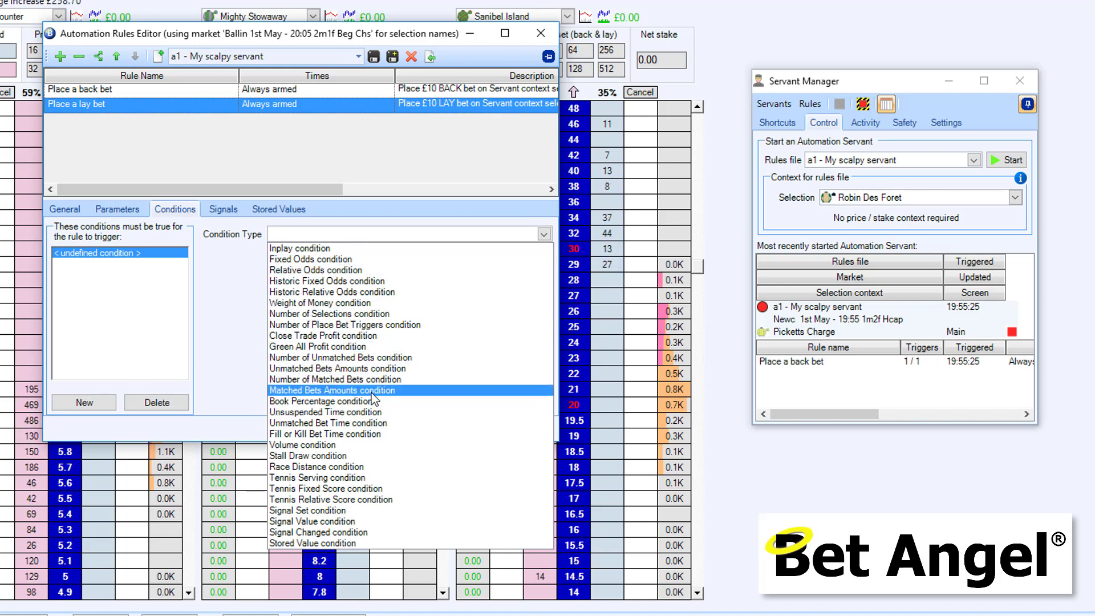
{"action": "left_click", "coordinate": [331, 390]}
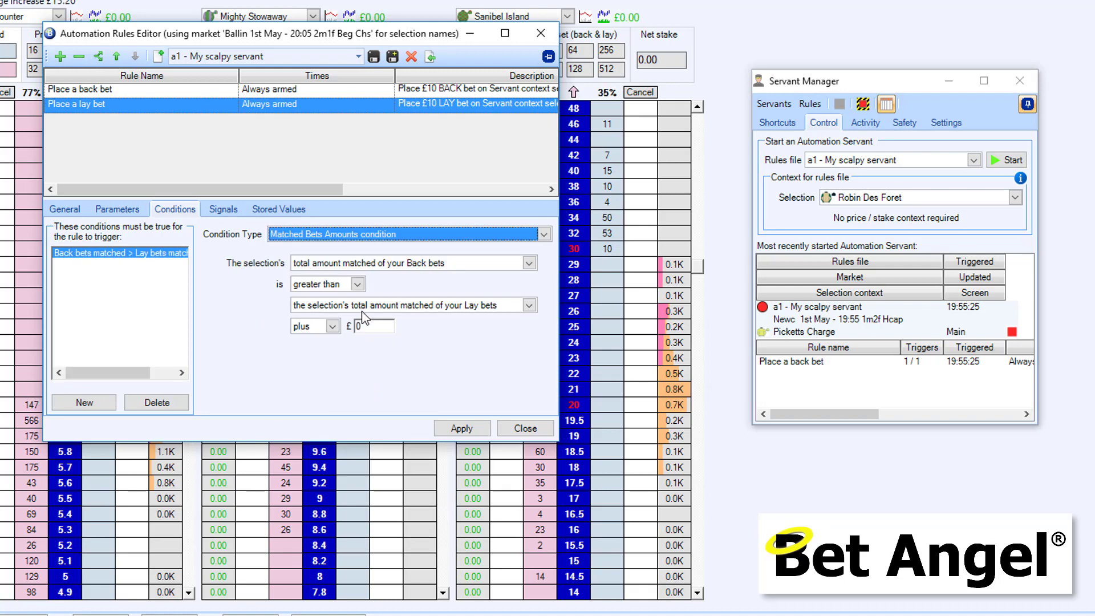